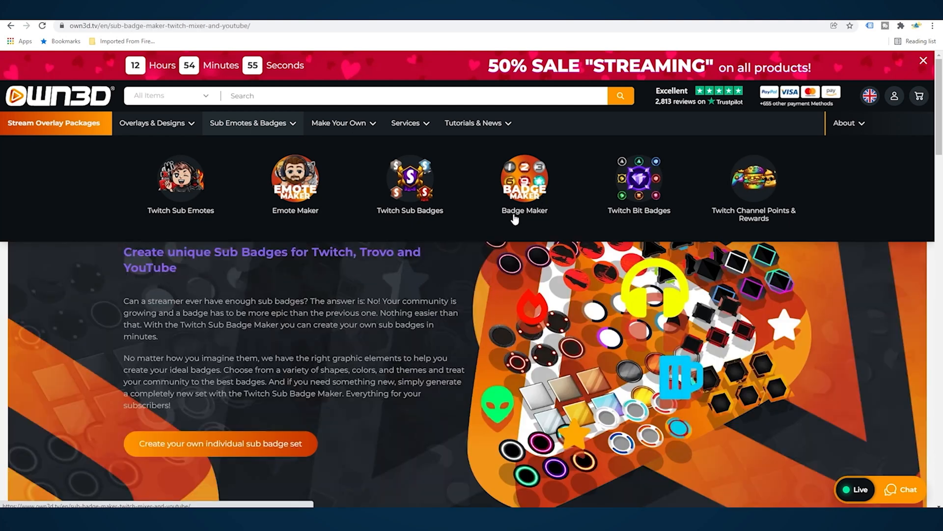
scroll("down", 3)
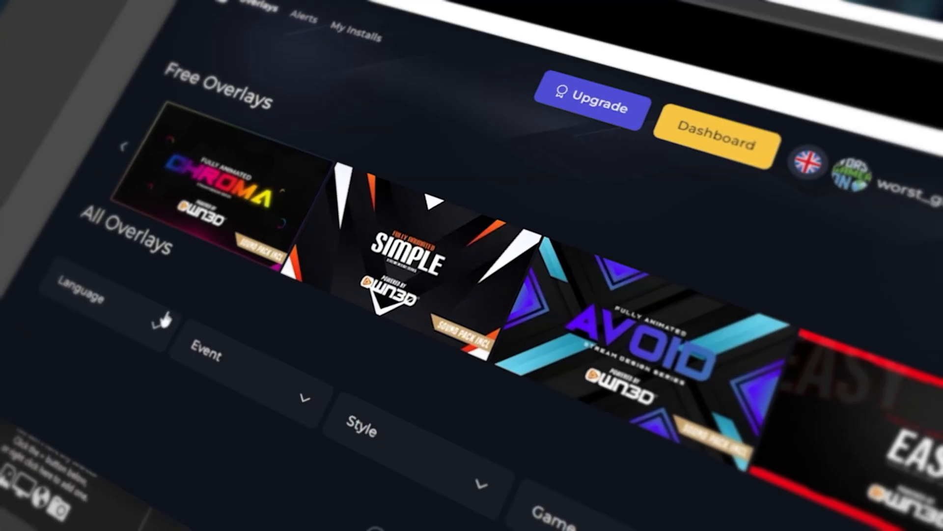
scroll("down", 3)
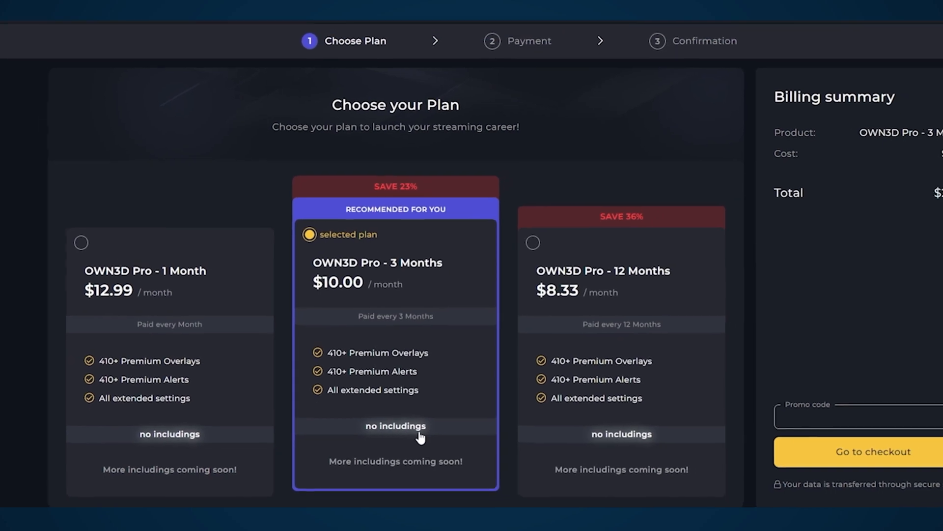
scroll("up", 3)
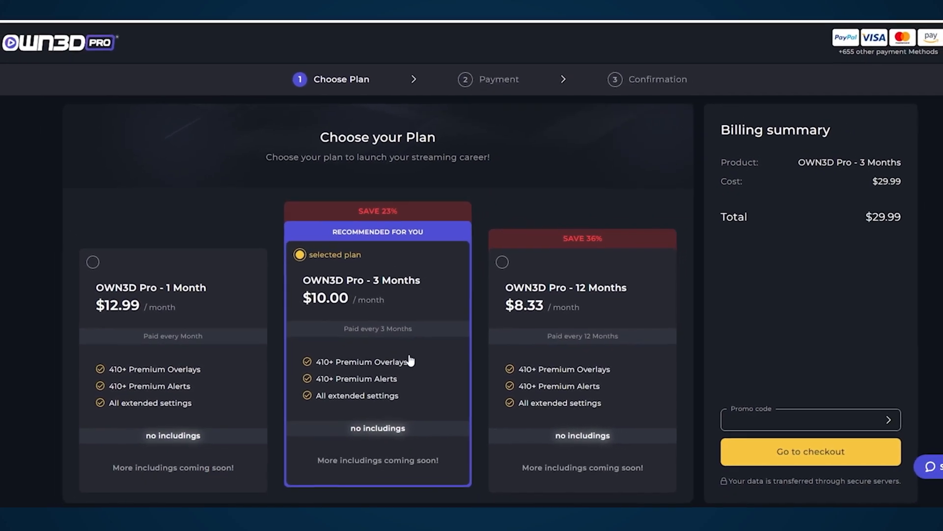